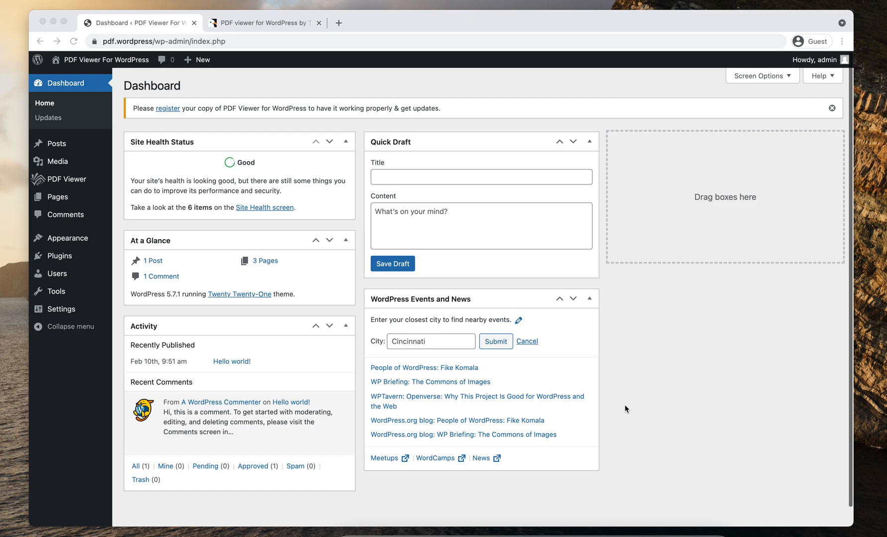
mouse_move(291, 182)
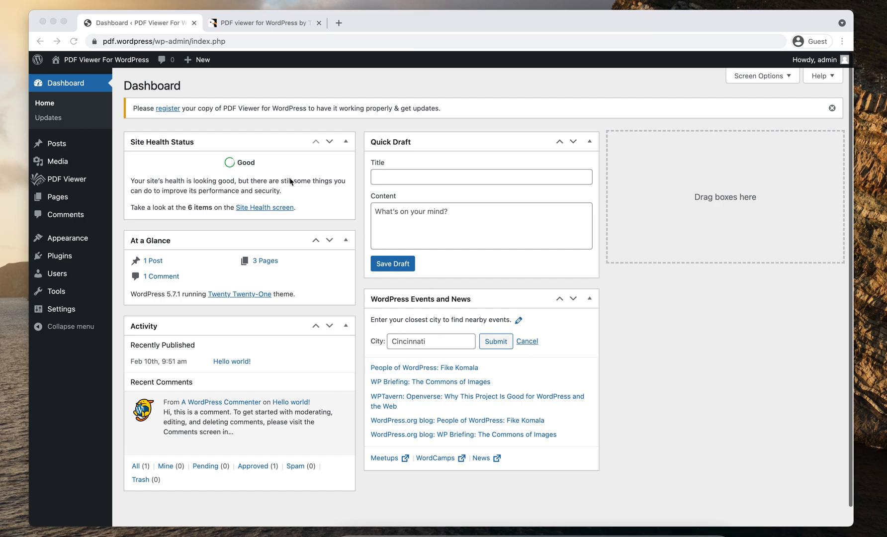
mouse_move(277, 104)
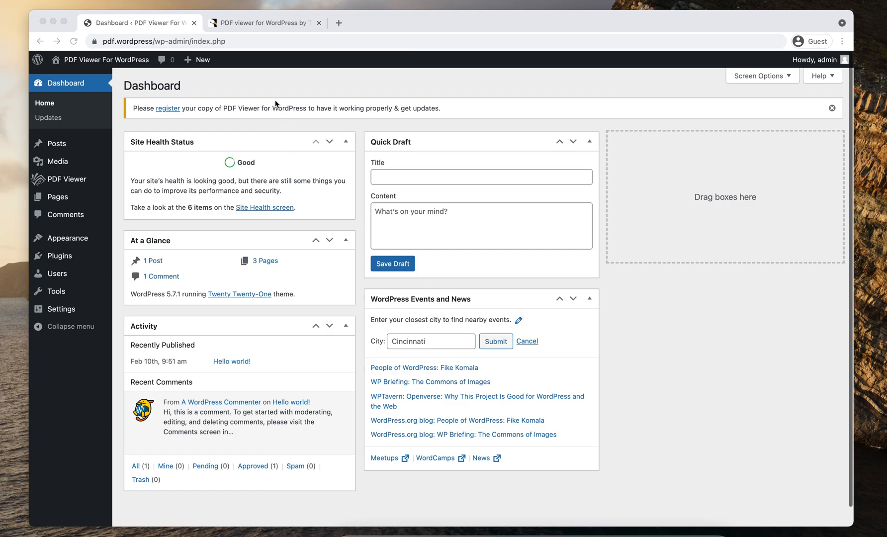
mouse_move(87, 197)
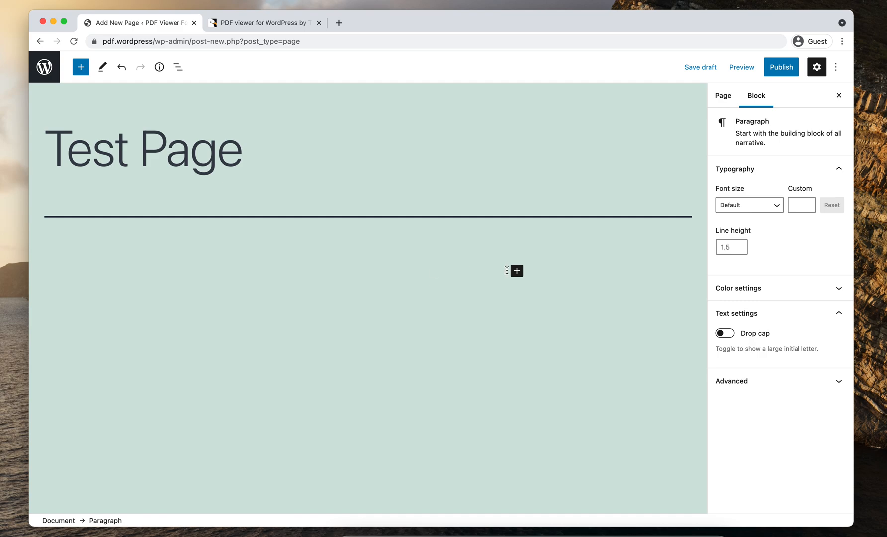
mouse_move(515, 271)
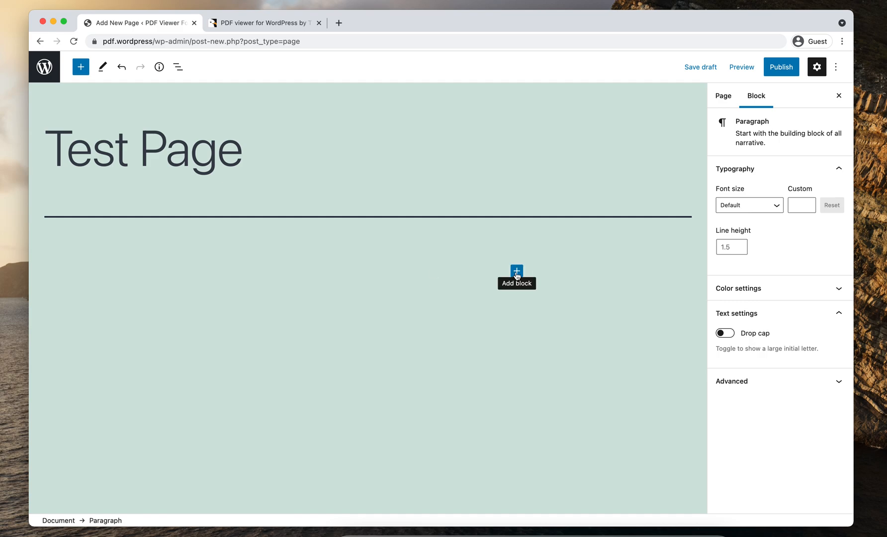
- Insert a PDF Viewer block found by searching 'pdf' and start its Add PDF Viewer setup
click(516, 270)
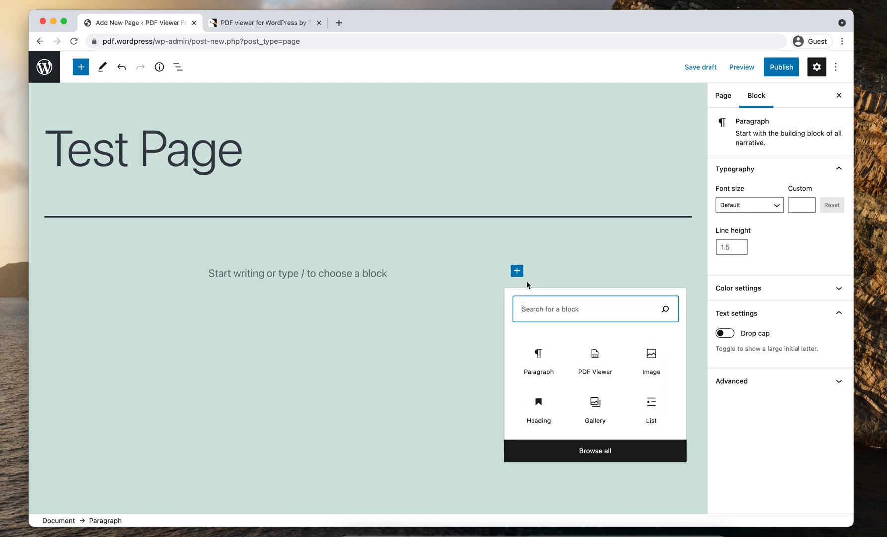
text(p)
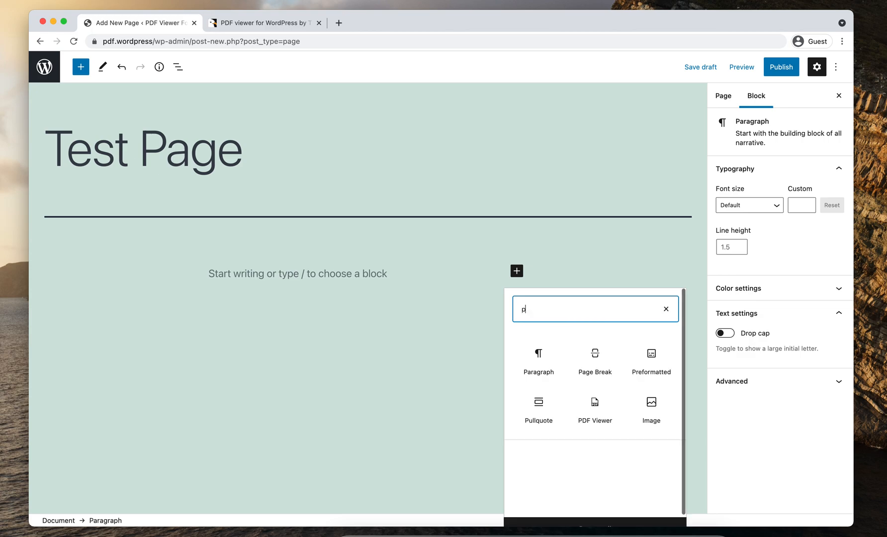
text(df)
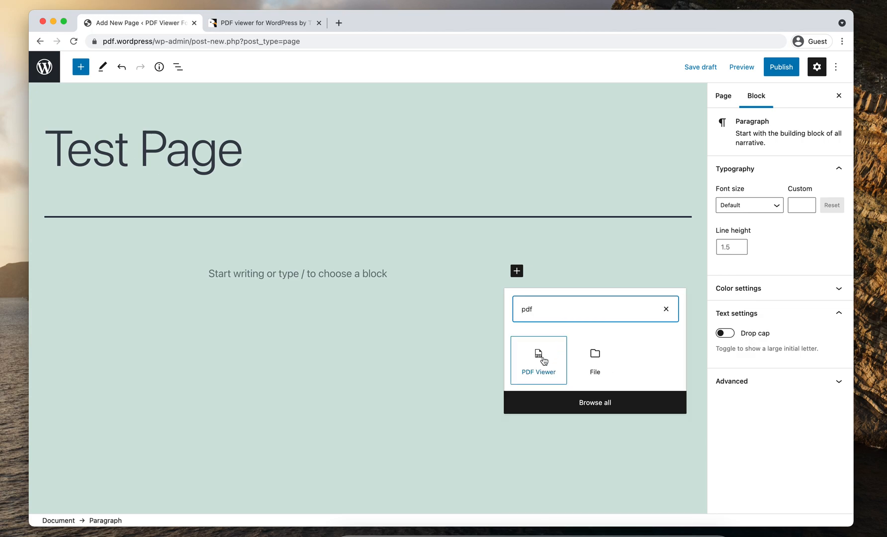
click(538, 360)
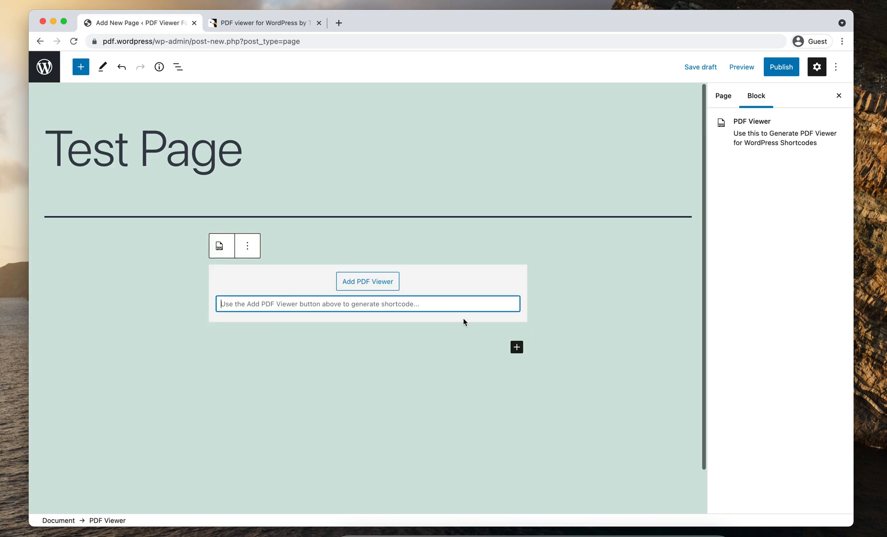
click(367, 281)
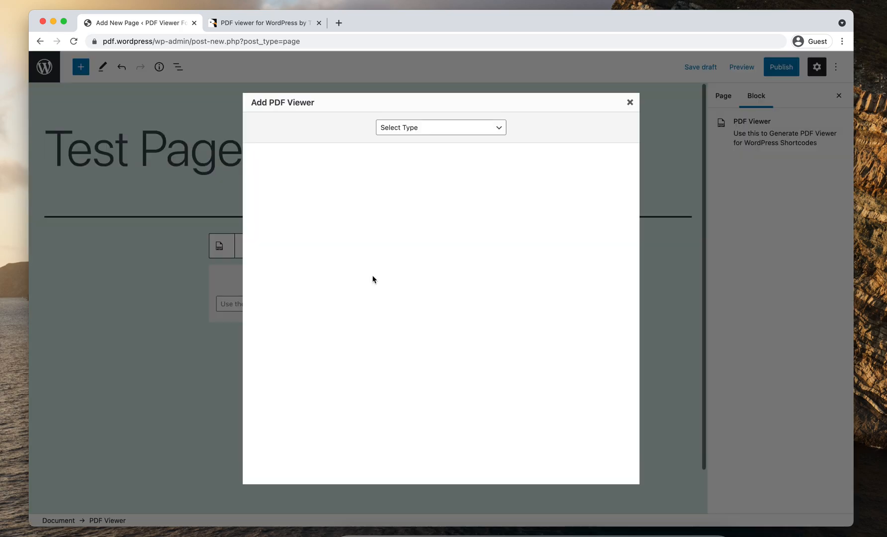
- Set the Add PDF Viewer type to Embed a PDF Viewer
click(440, 126)
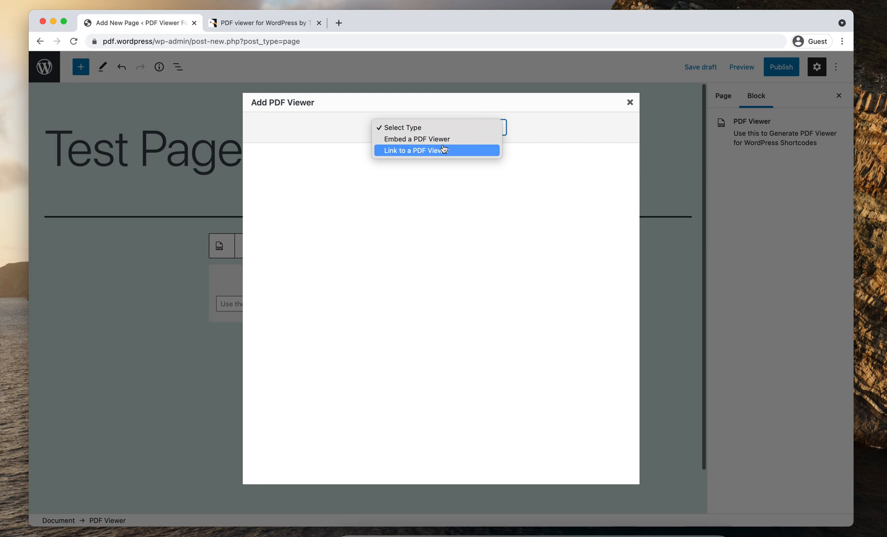
mouse_move(417, 139)
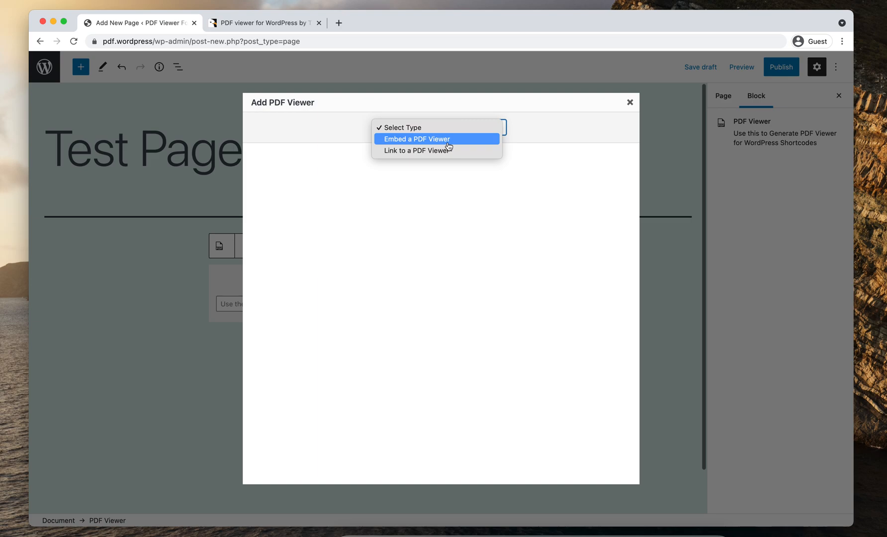
mouse_move(415, 150)
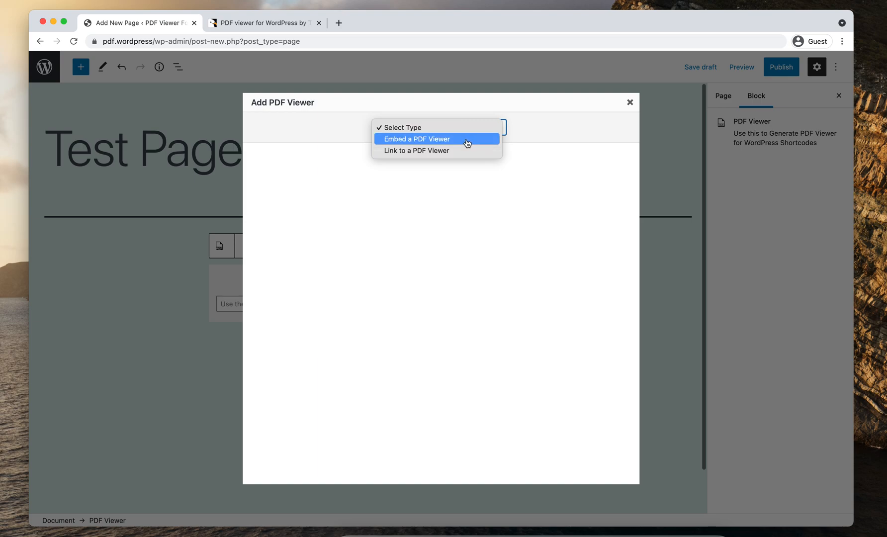
click(417, 139)
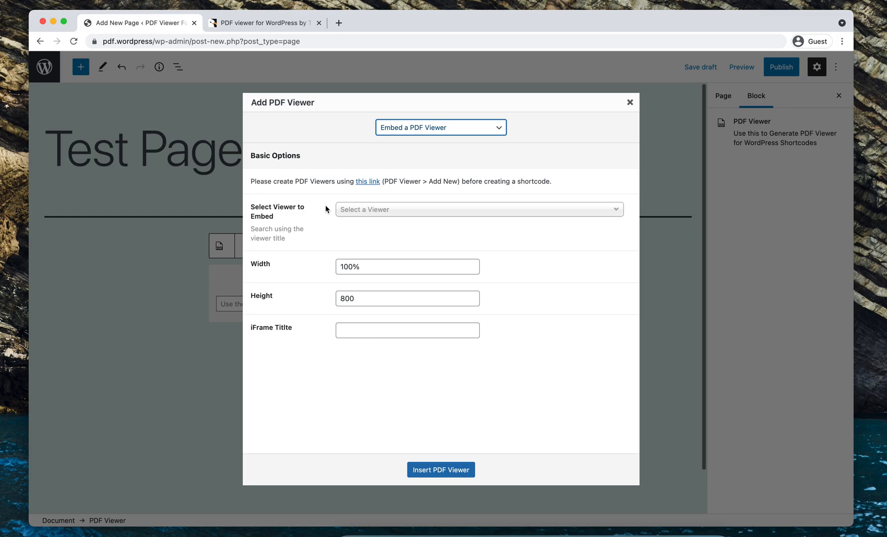
mouse_move(353, 206)
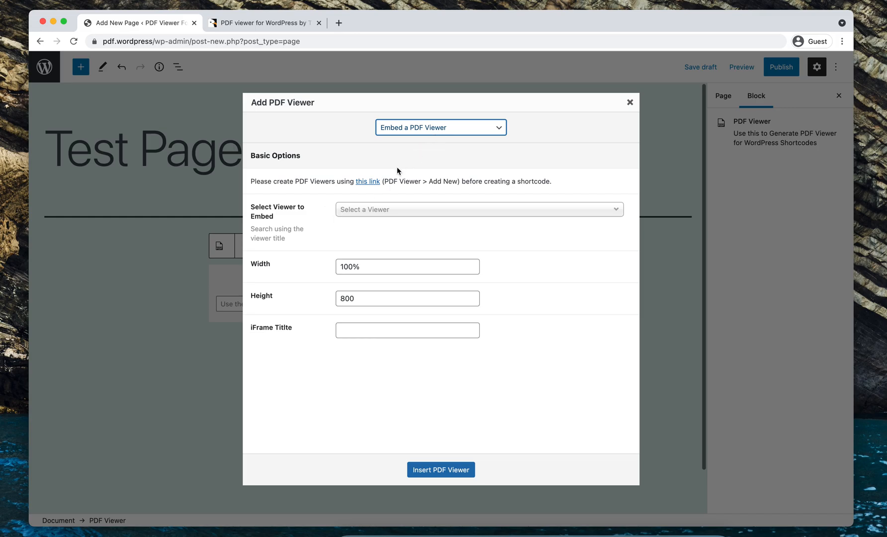
mouse_move(359, 214)
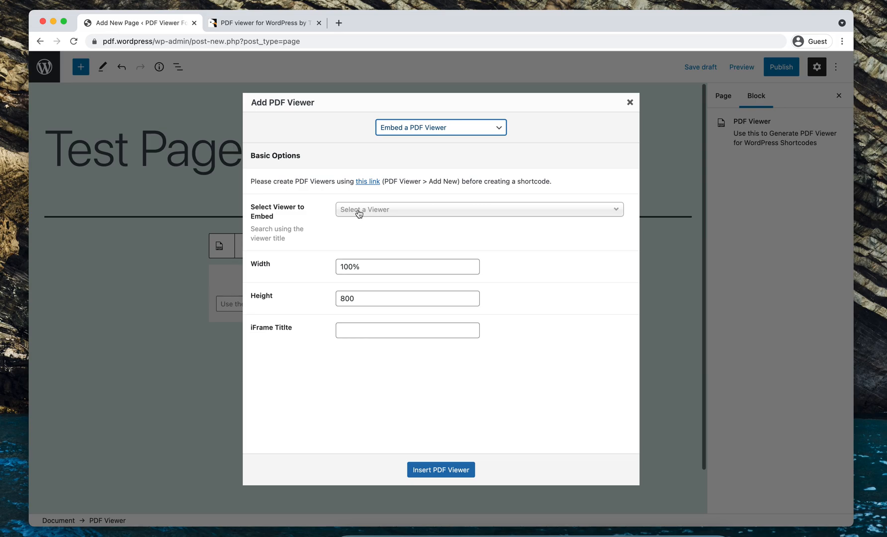
mouse_move(293, 219)
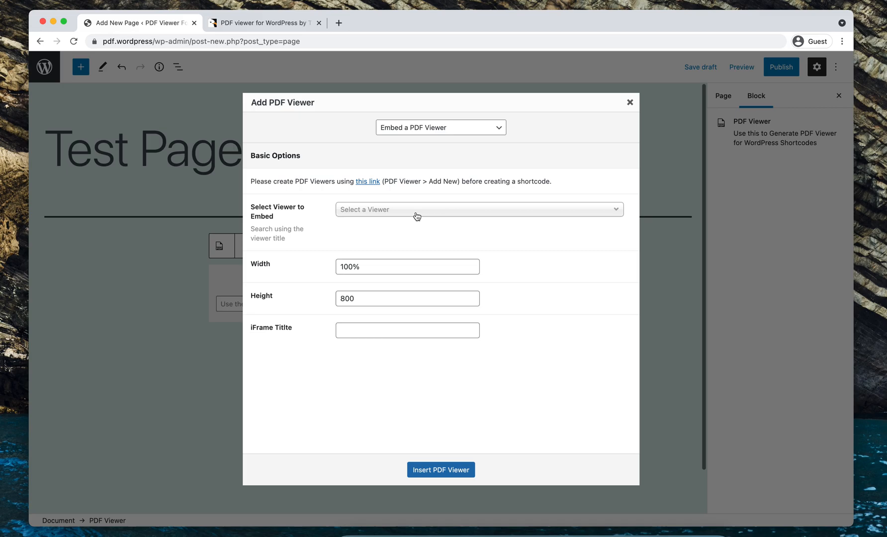
- Select the Magazine PDF viewer, keep width 100% and height 800, and title the iFrame 'Magazine PDF'
click(479, 209)
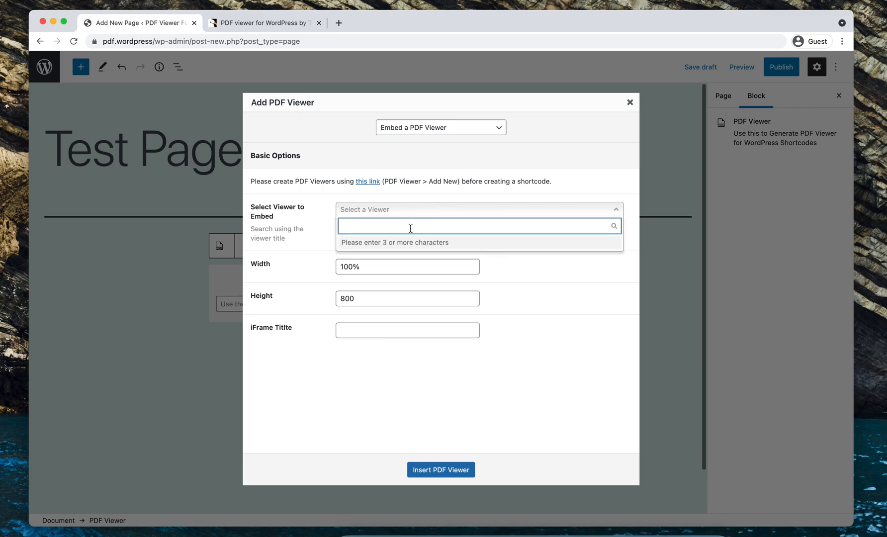
text(magazine PDF)
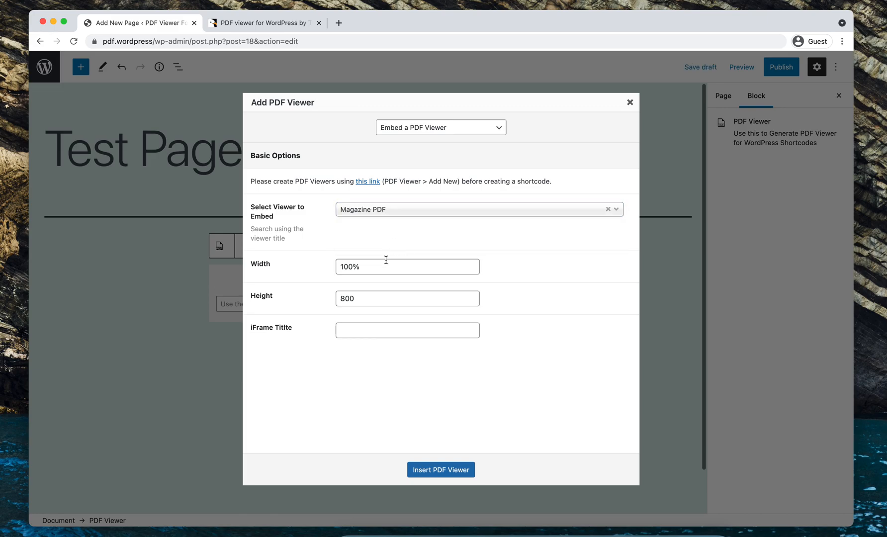
click(407, 266)
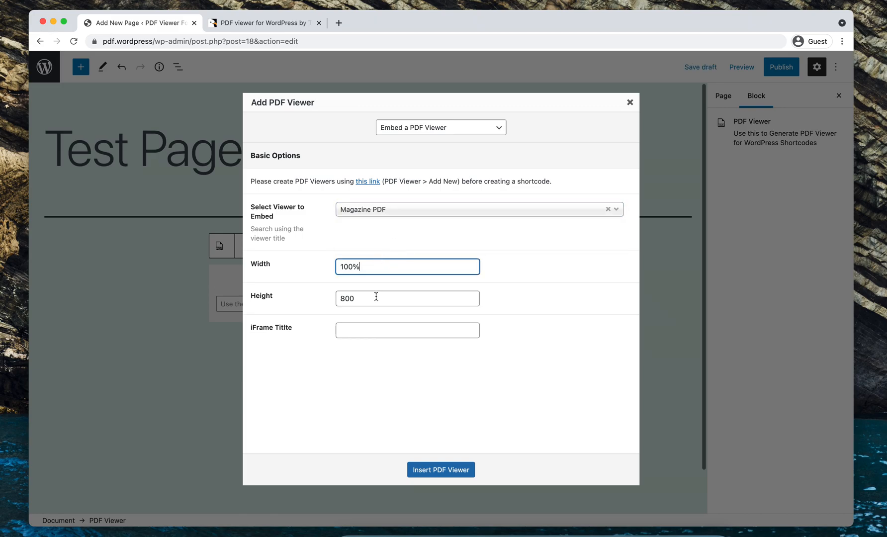
click(406, 298)
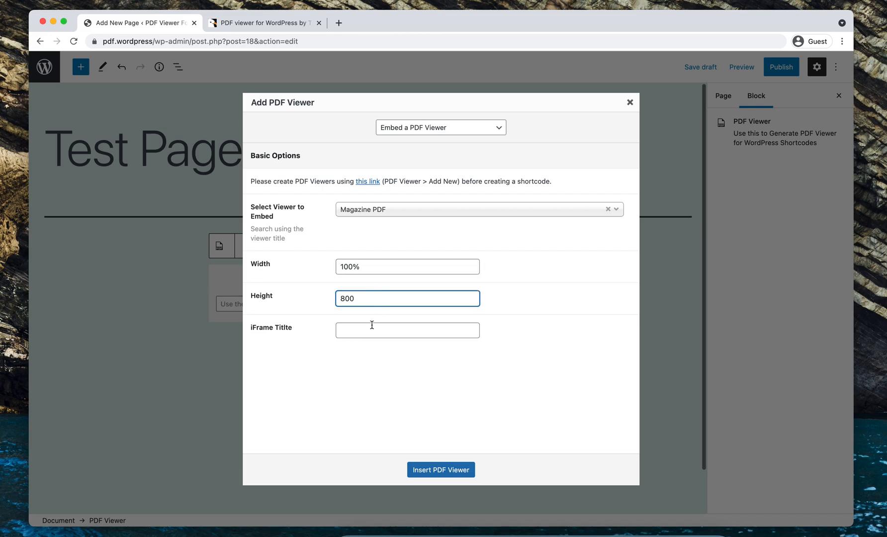
click(407, 330)
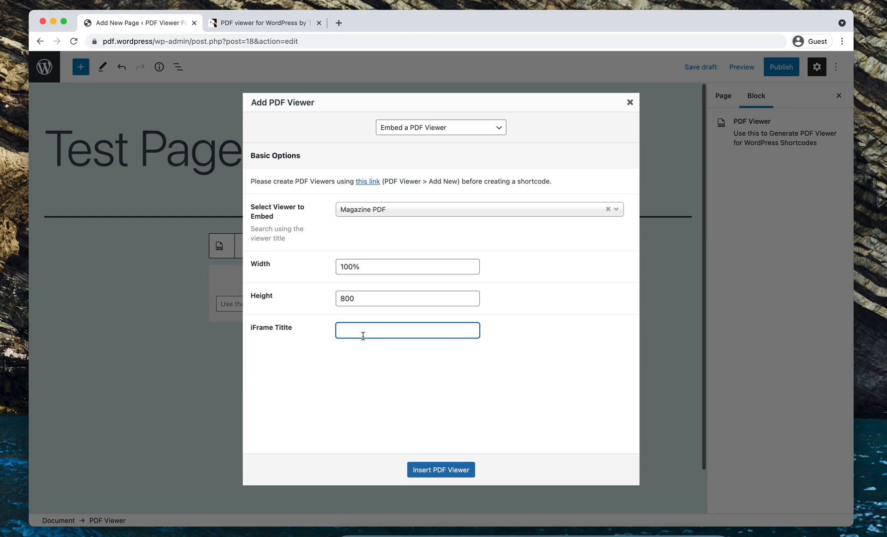
text(Magazine PDF)
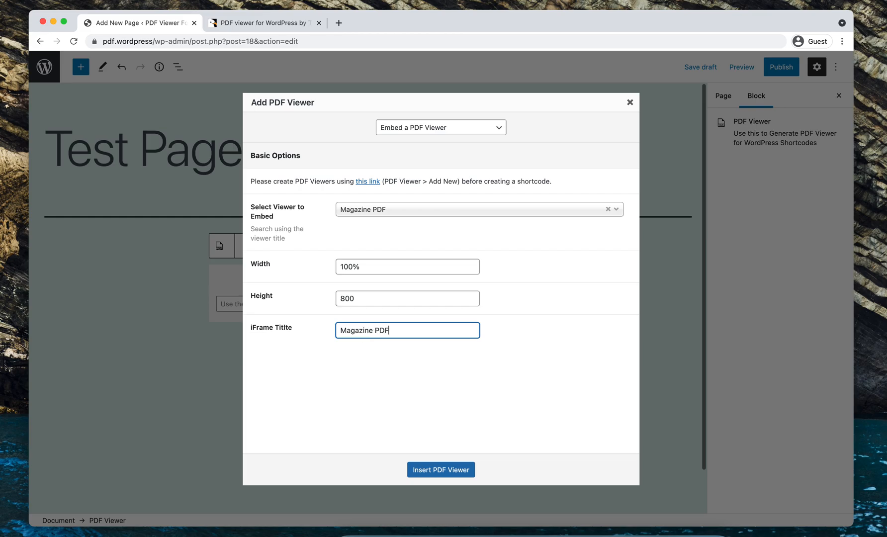
- Insert the configured viewer into the page and publish Test Page
click(441, 470)
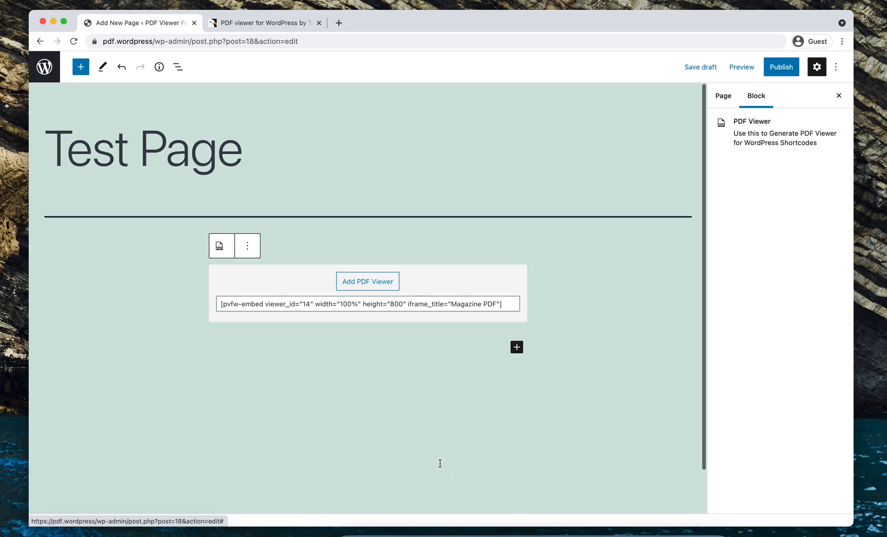
click(781, 67)
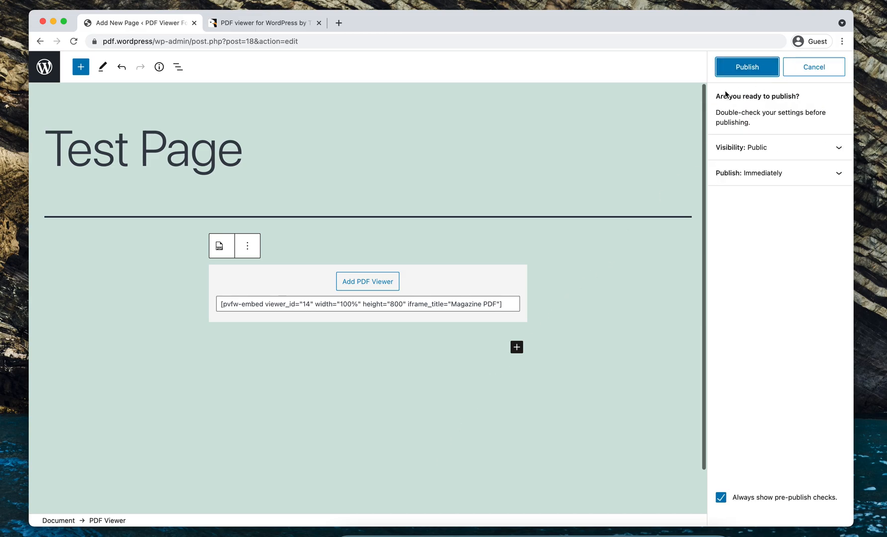
click(747, 67)
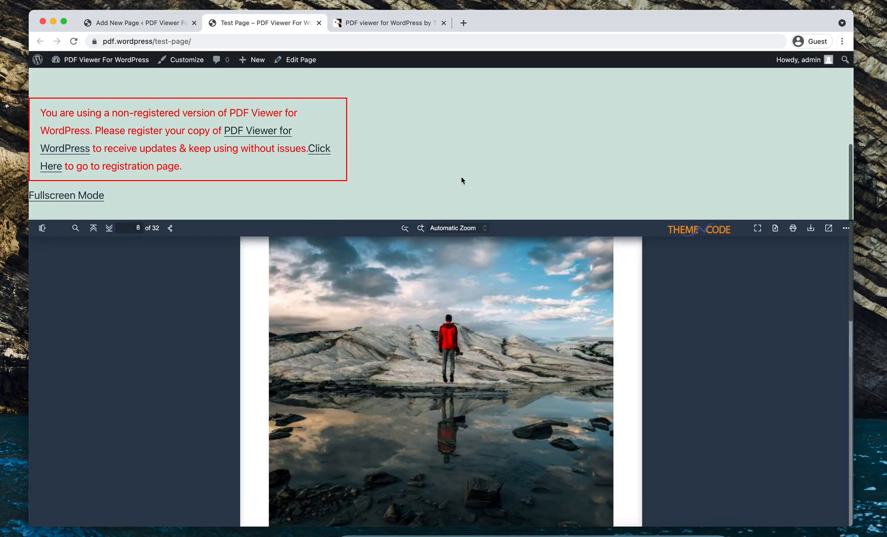
scroll(down, 3)
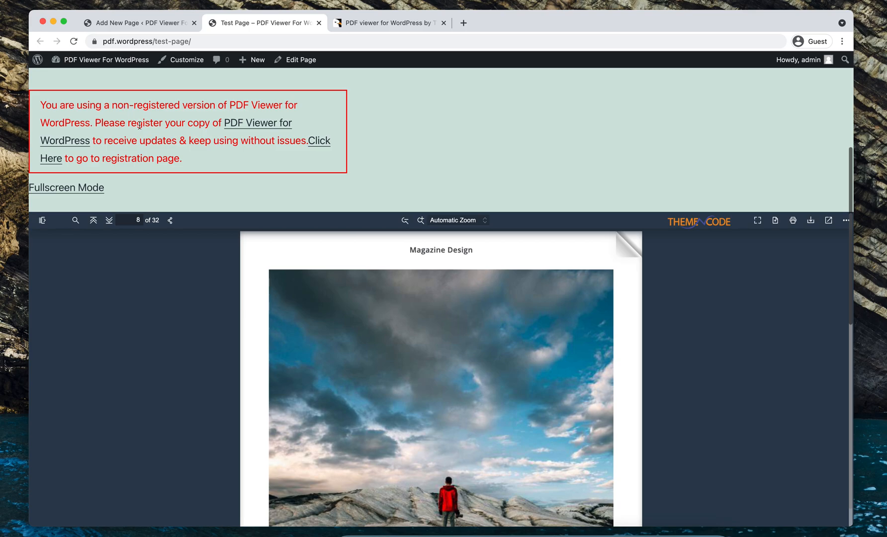
mouse_move(156, 135)
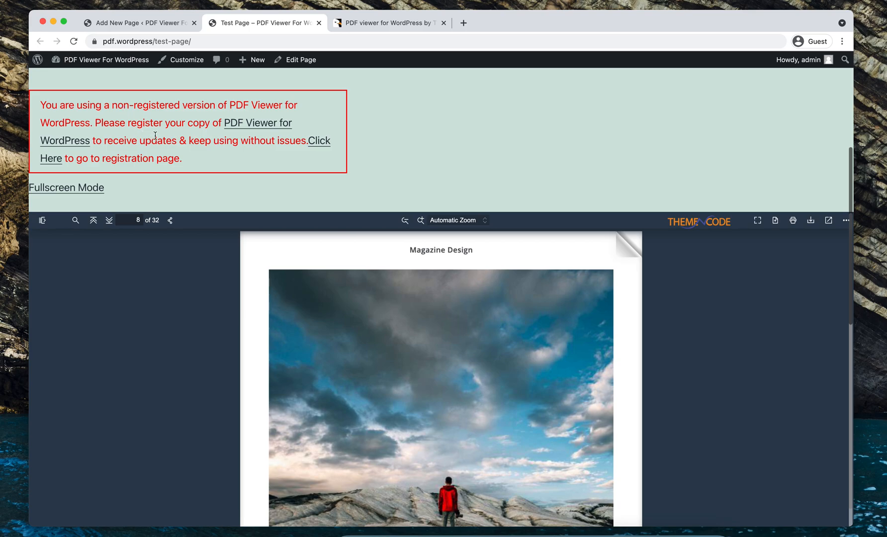
mouse_move(148, 160)
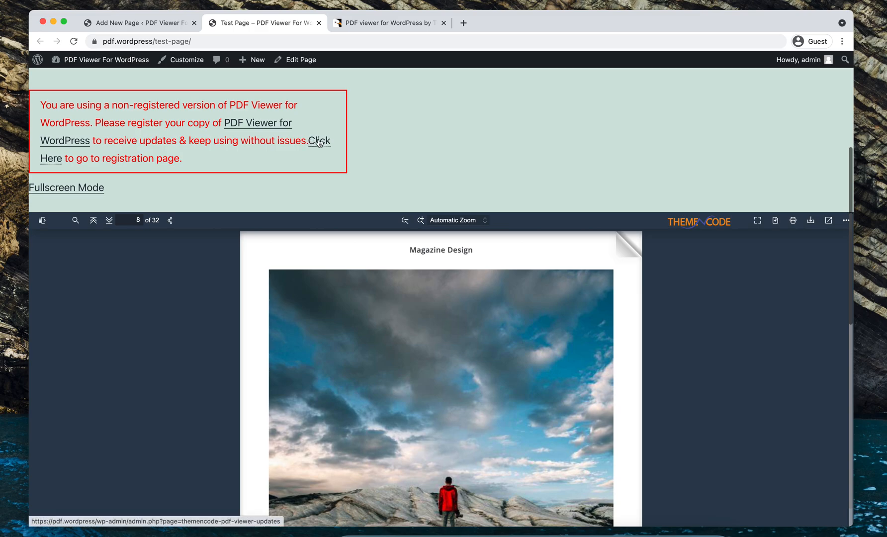
- Visit the plugin registration page from the 'Click Here' link, then return to the editor
click(319, 140)
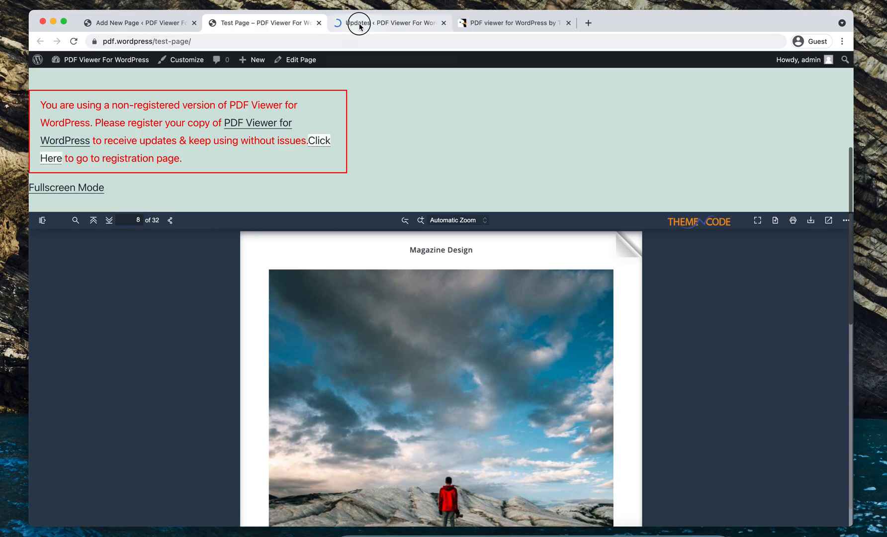
click(388, 23)
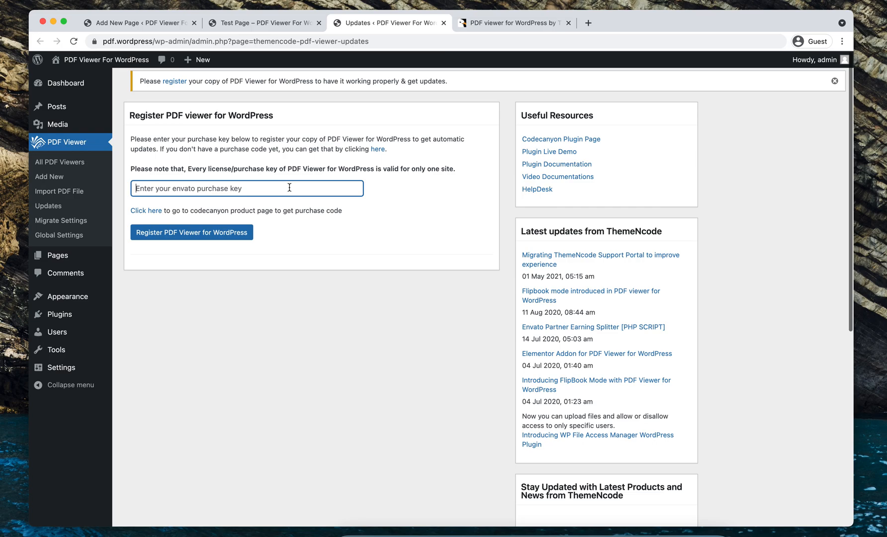
mouse_move(295, 58)
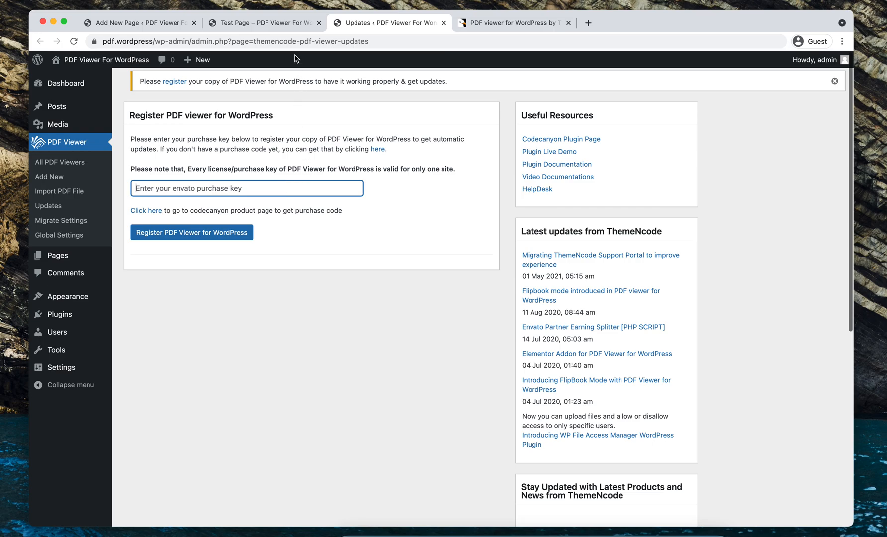
click(260, 23)
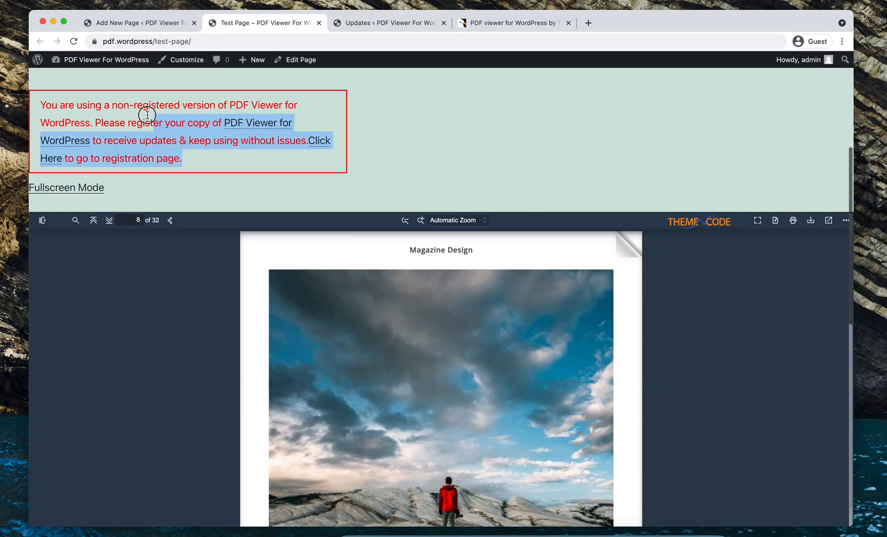
- Add a second PDF Viewer block below the first and start its Add PDF Viewer setup
scroll(down, 3)
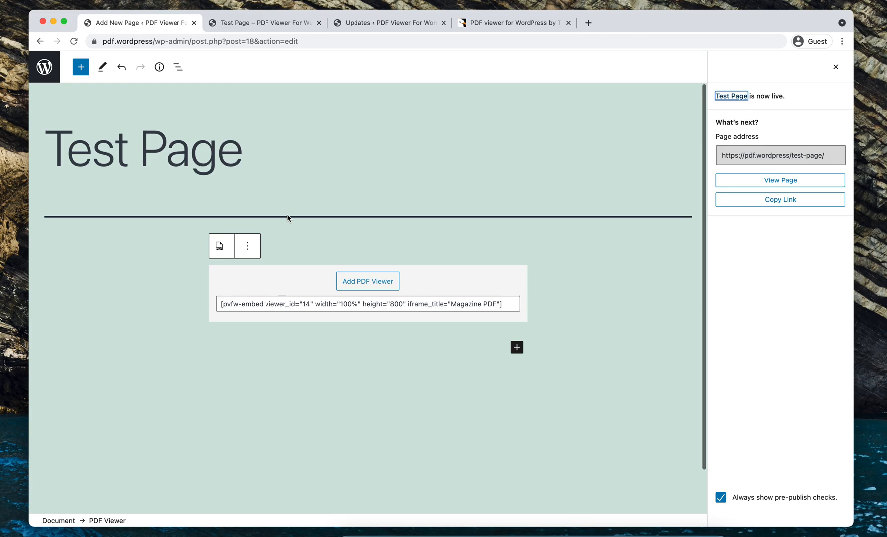
click(515, 347)
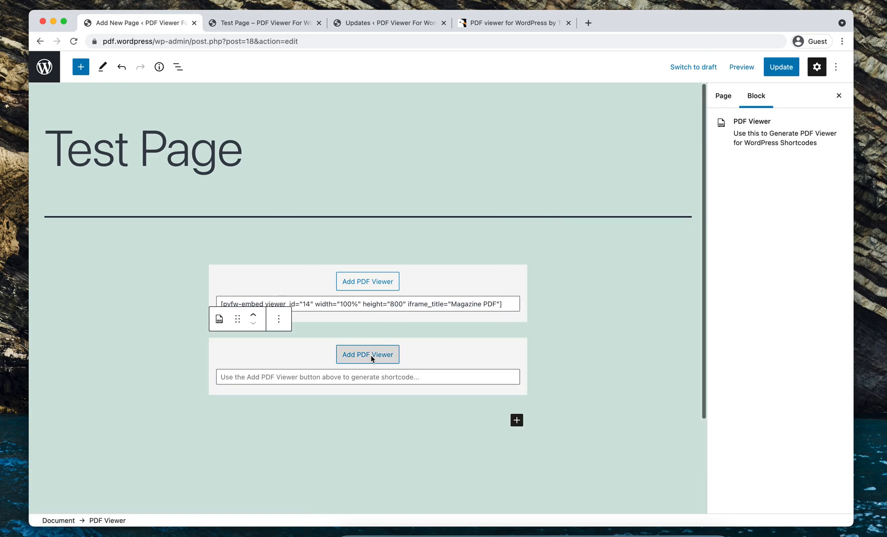
click(367, 354)
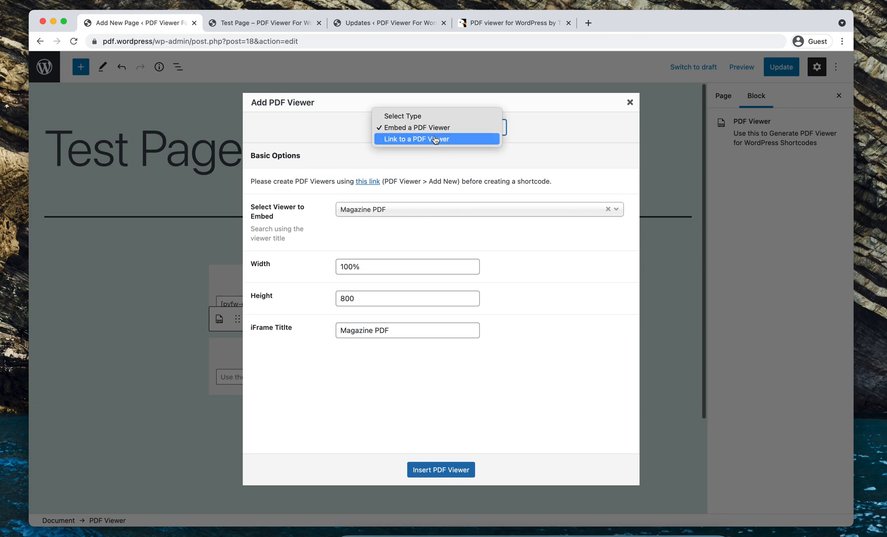
- Configure a Link to a PDF Viewer for Magazine PDF with New Tab as the link target
click(416, 139)
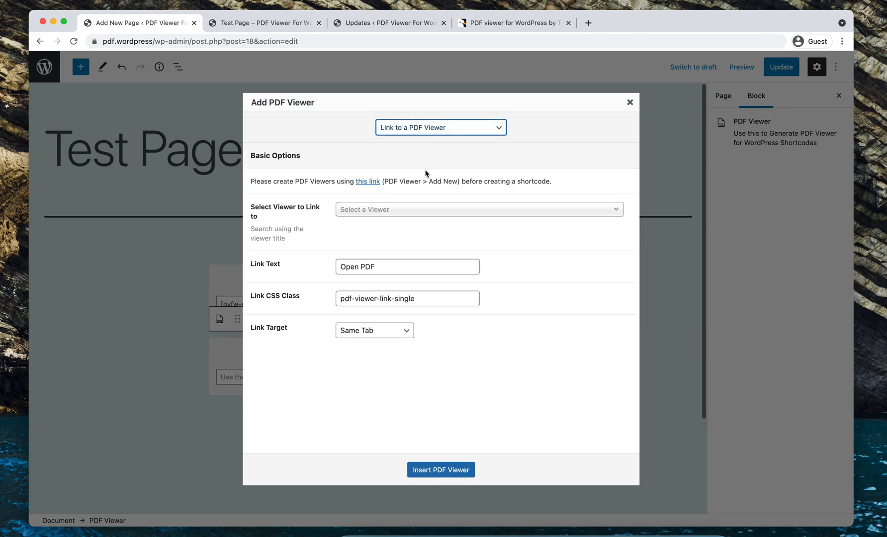
text(magazin)
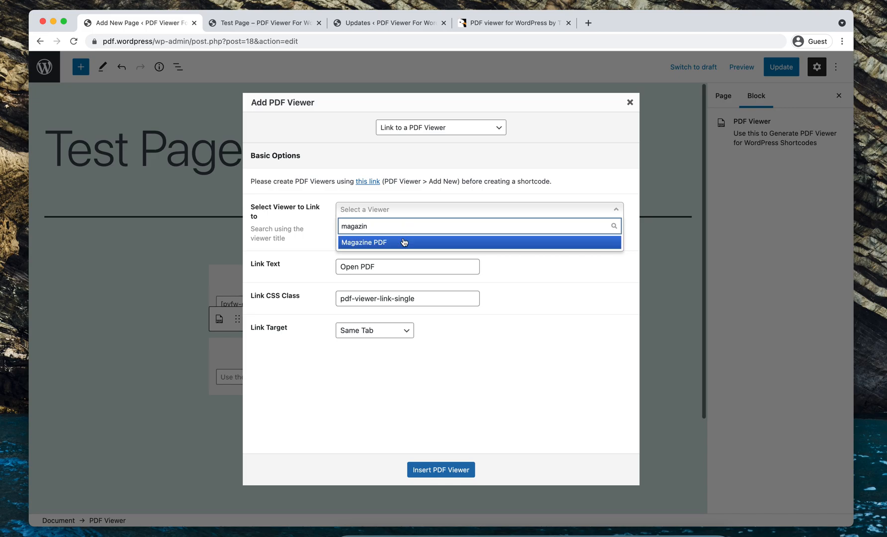
click(364, 242)
text(Click here t)
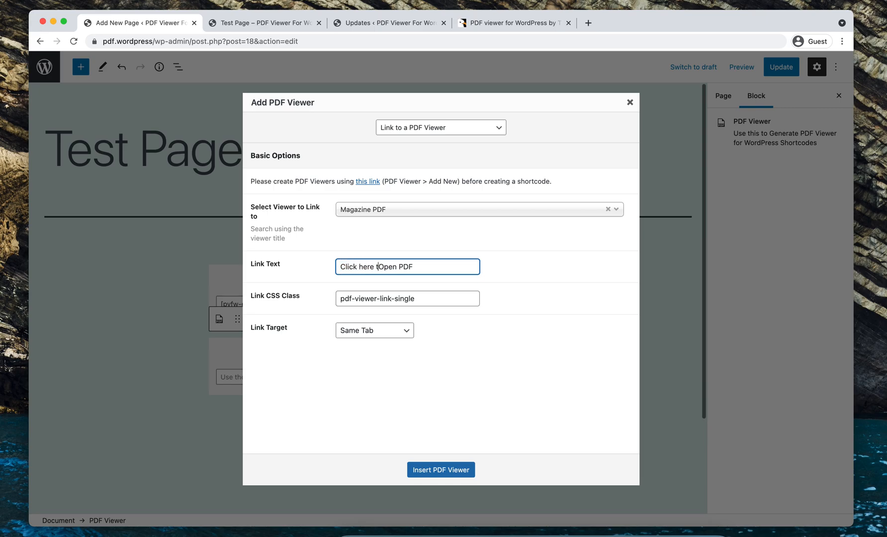
click(374, 330)
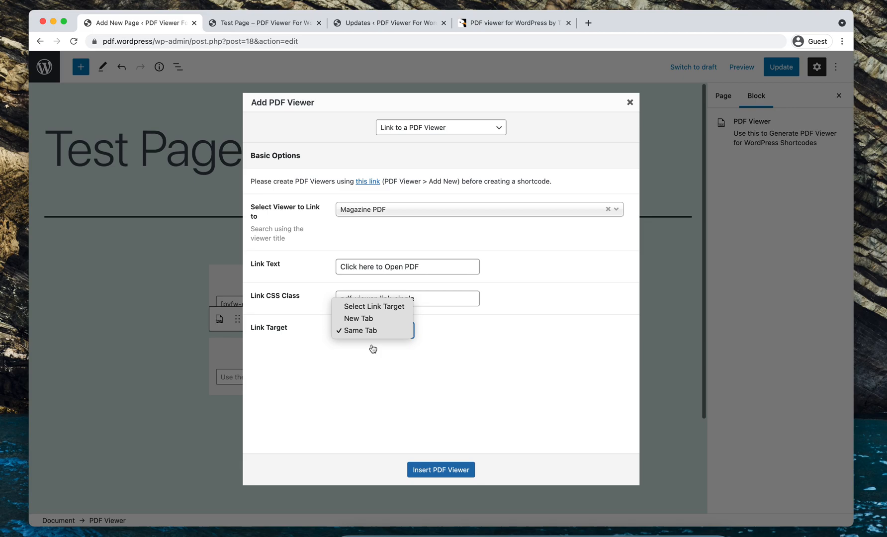
click(359, 318)
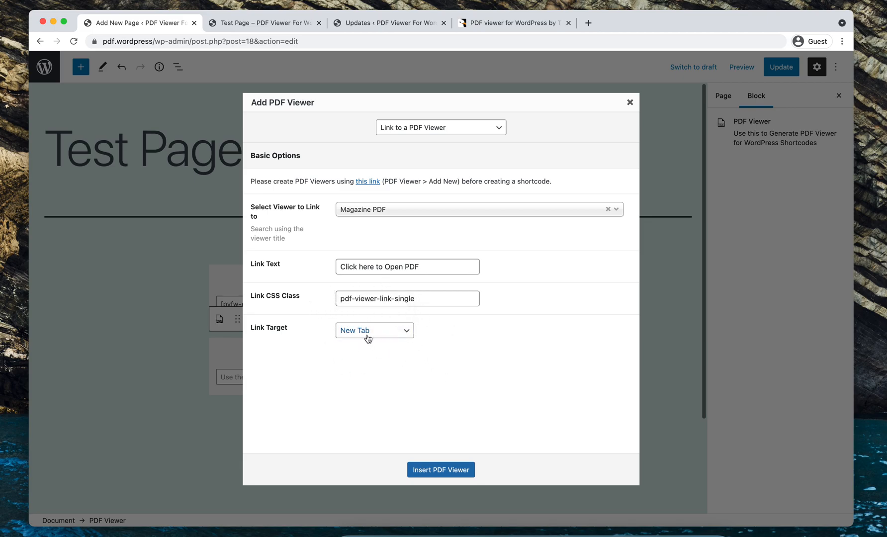
click(374, 331)
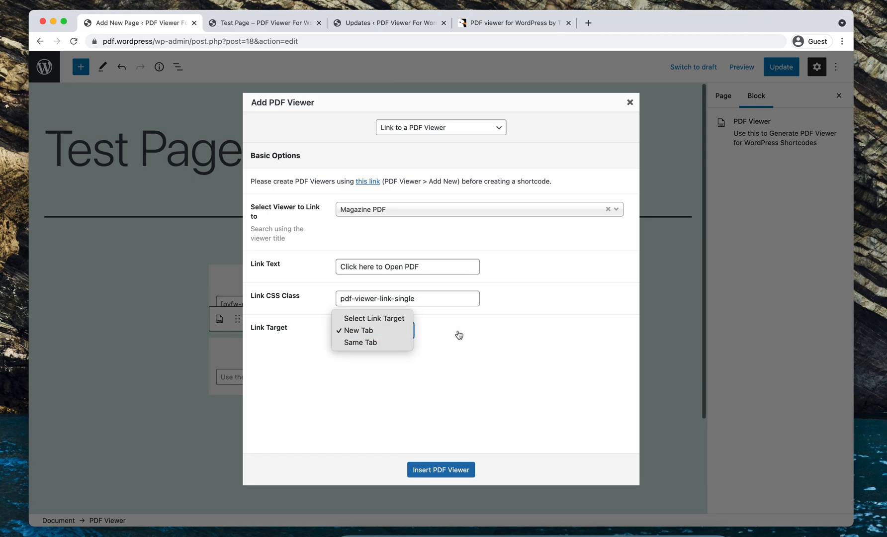
click(356, 329)
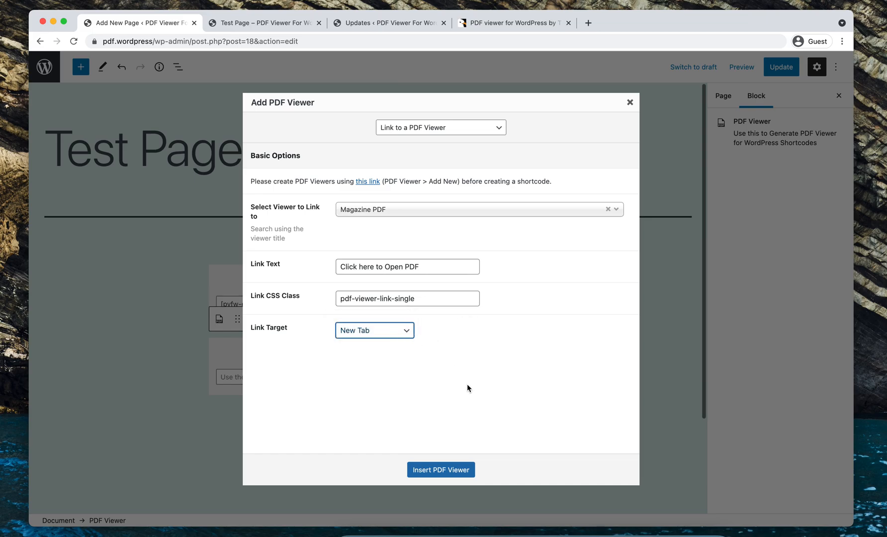
- Insert the link shortcode, update Test Page, and go to the live page
click(441, 470)
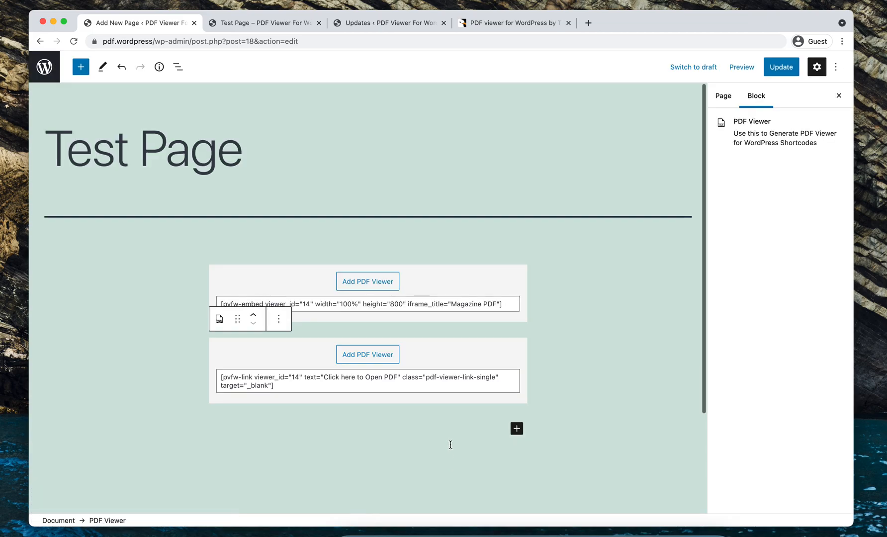
click(781, 66)
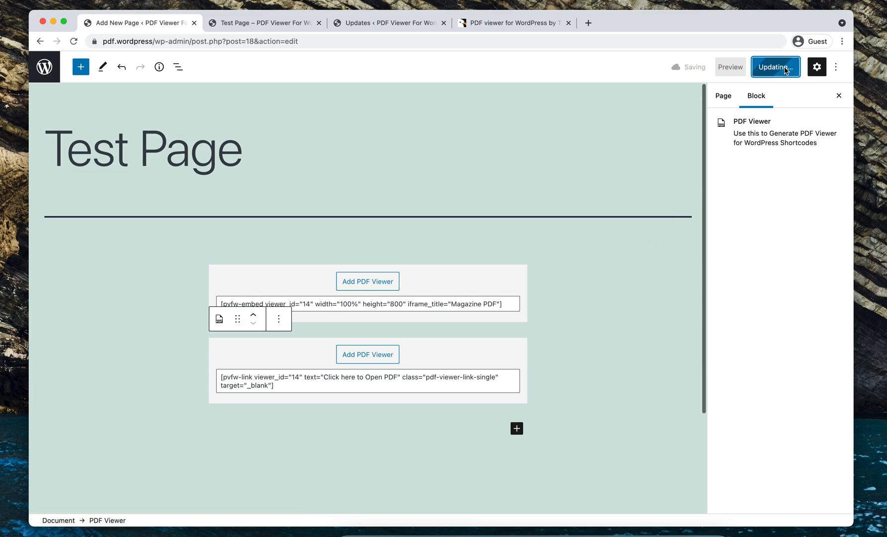
click(263, 22)
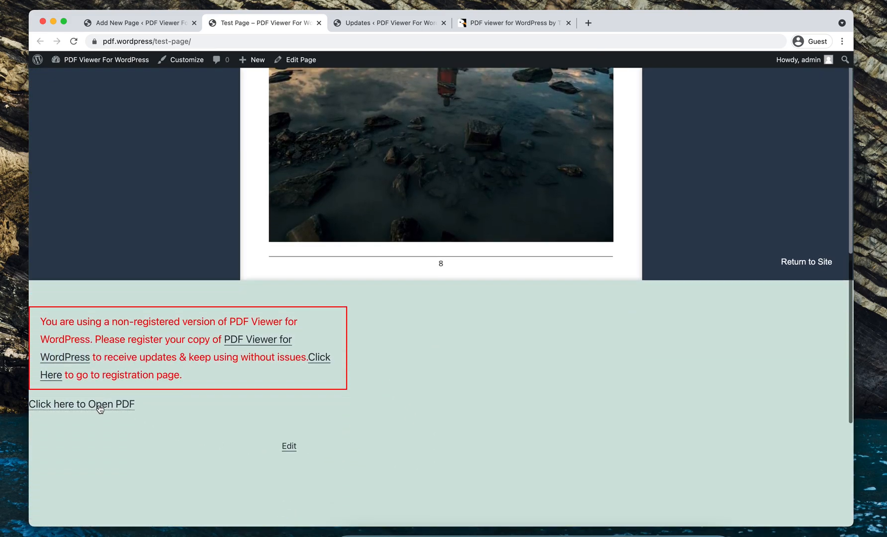
mouse_move(81, 405)
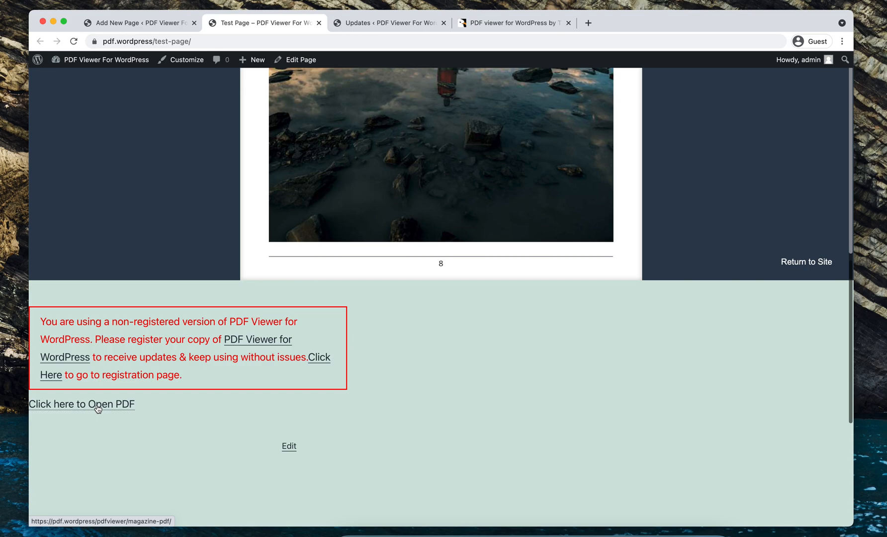
- Follow the 'Click here to Open PDF' link to open Magazine PDF in a new tab
click(81, 405)
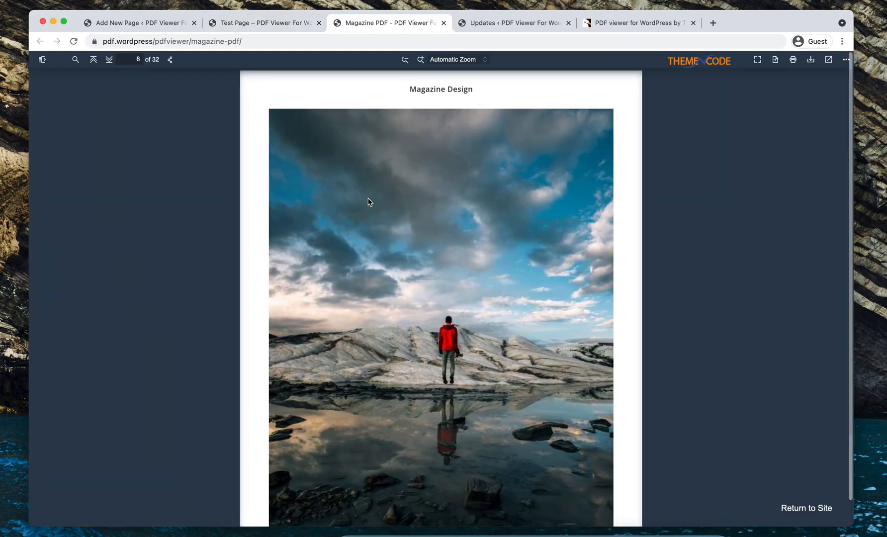
scroll(down, 3)
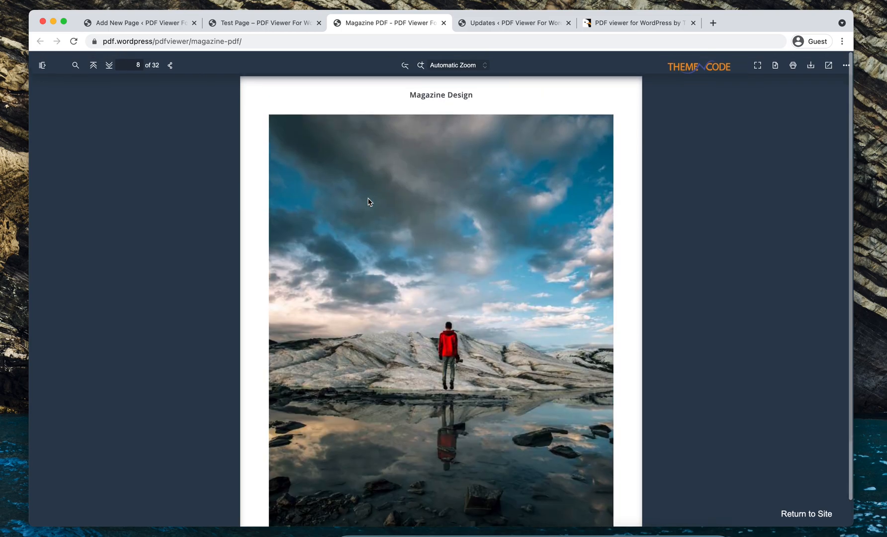
scroll(down, 3)
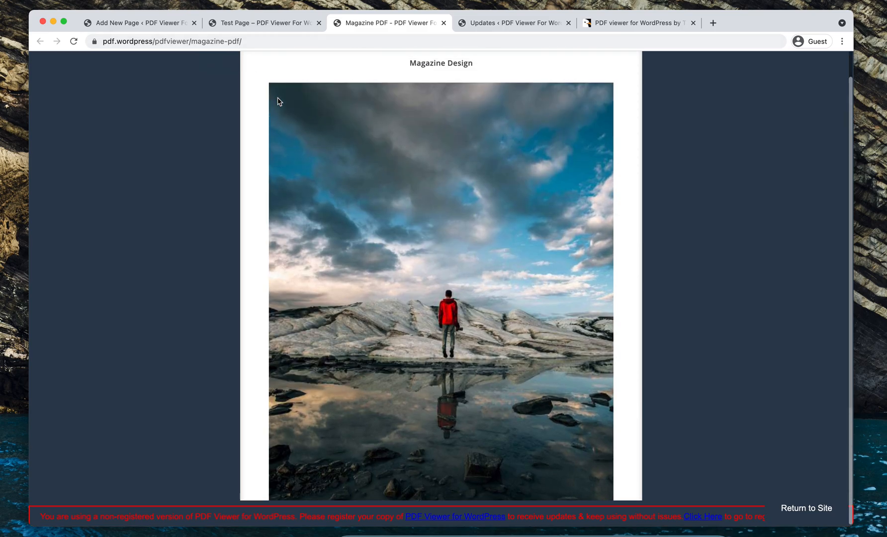